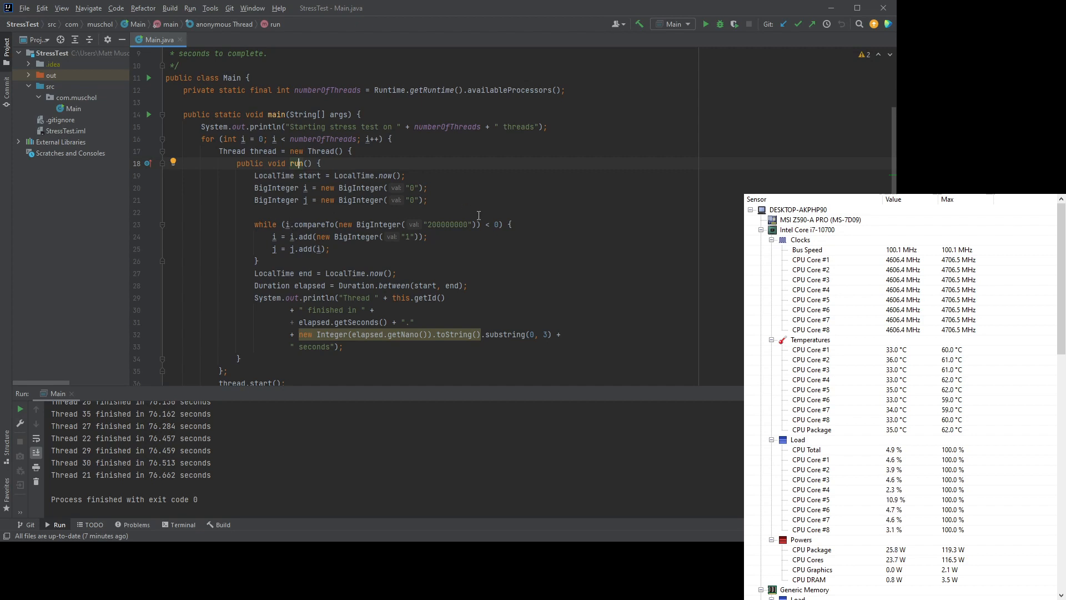
Launch the Main configuration so the StressTest starts 16 threads loading every core.
double_click(450, 224)
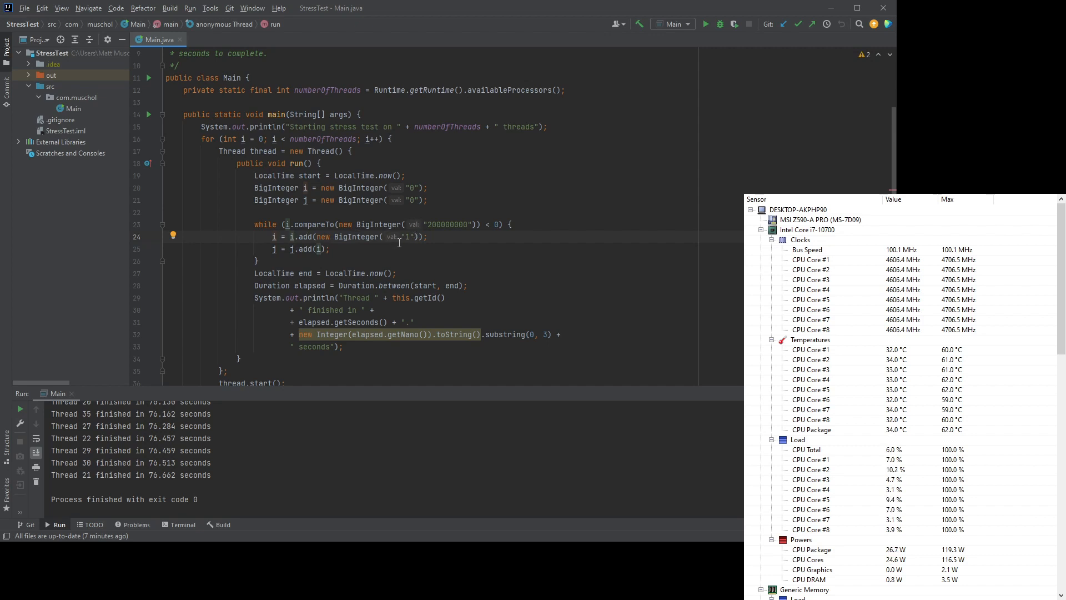
mouse_move(330, 253)
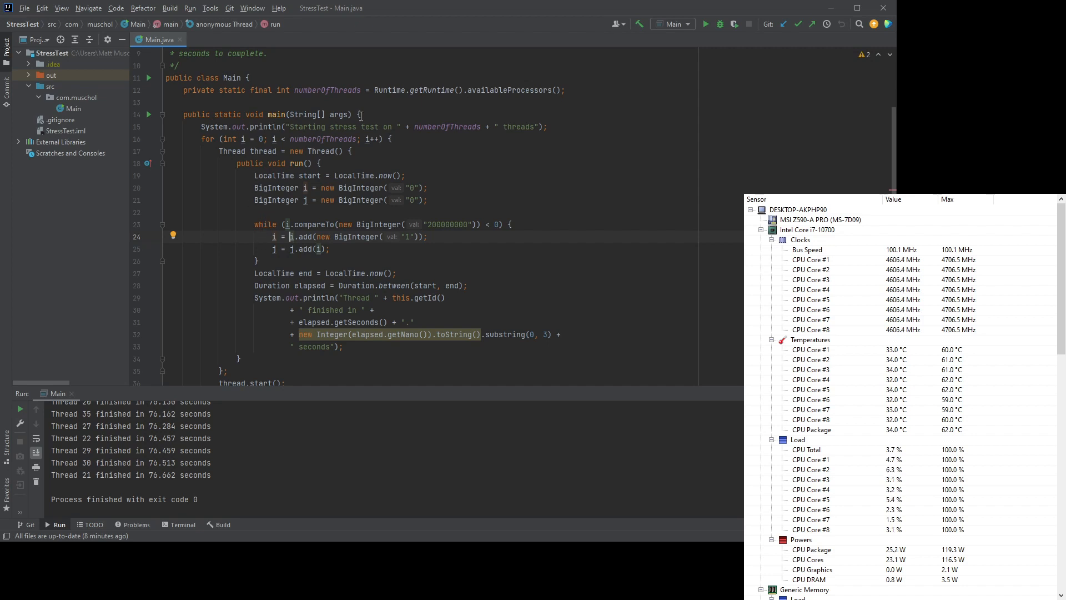
left_click(507, 90)
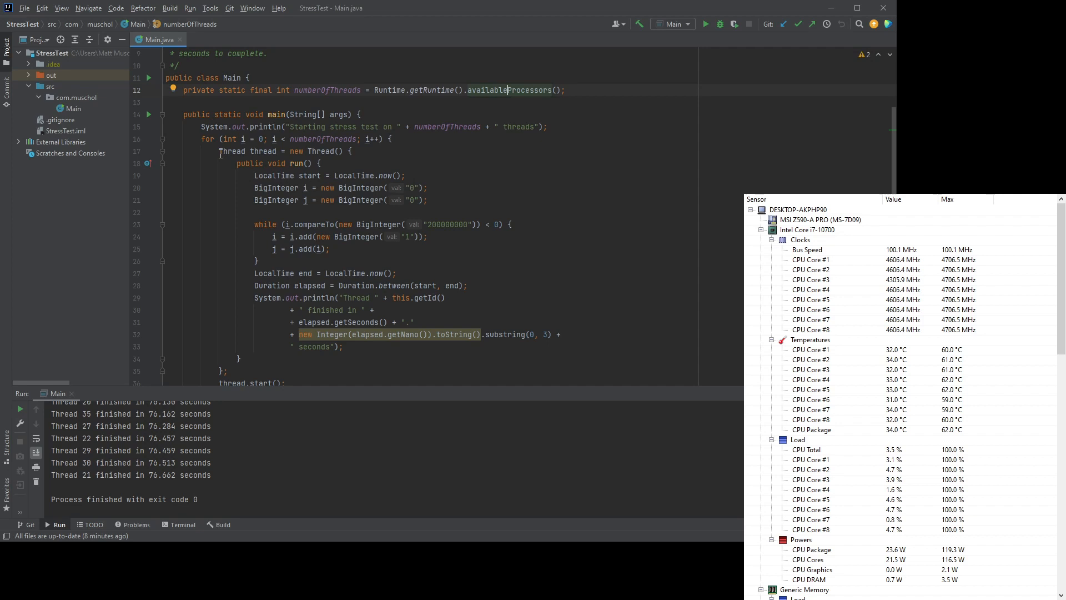
mouse_move(353, 353)
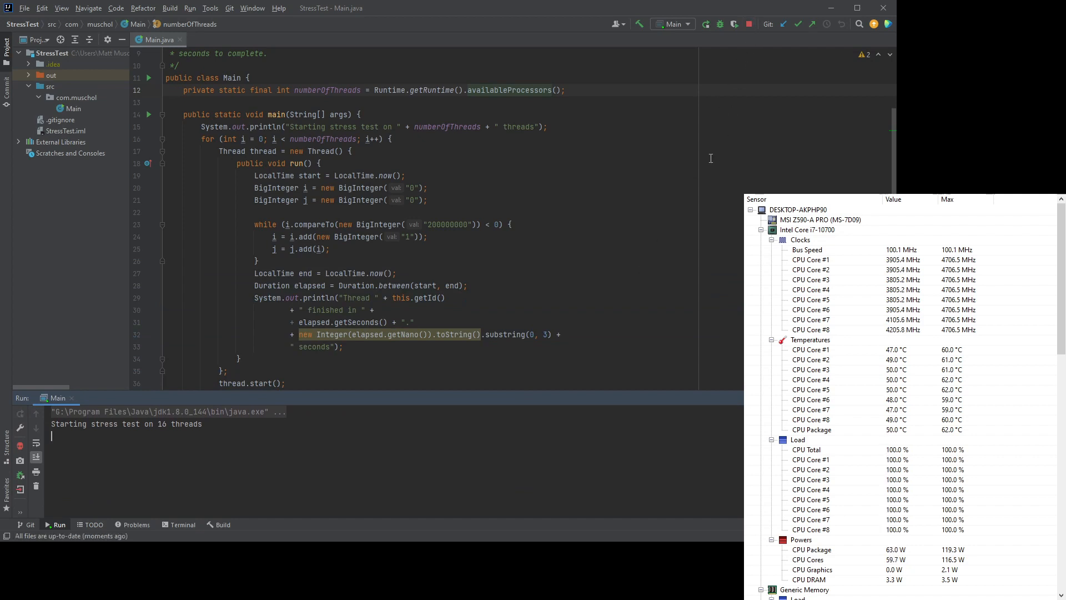
Stop the running stress test and relaunch Main, again starting on 16 threads.
left_click(750, 23)
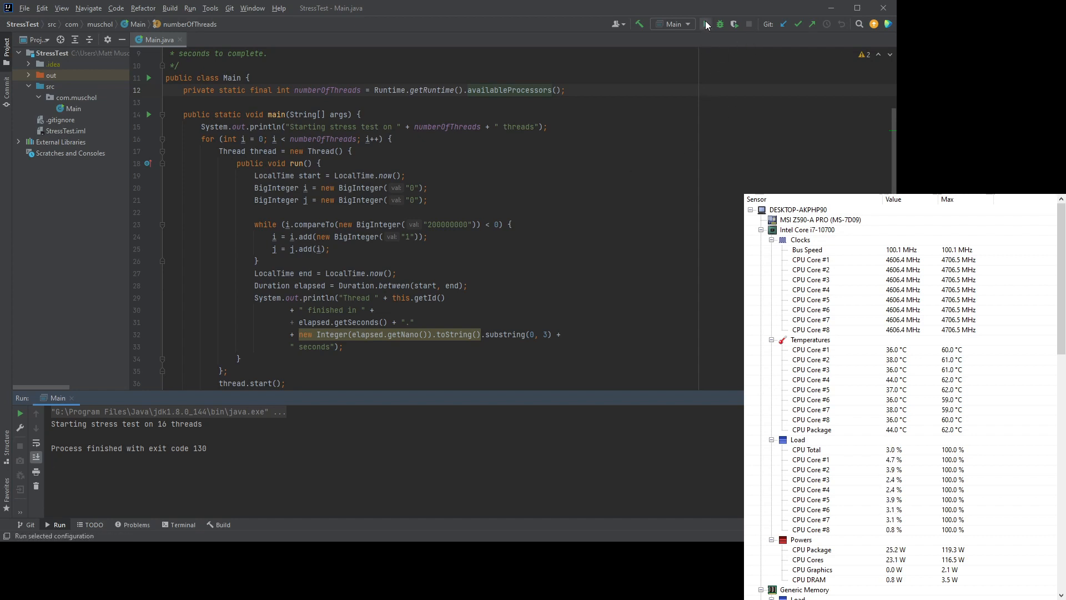
left_click(707, 23)
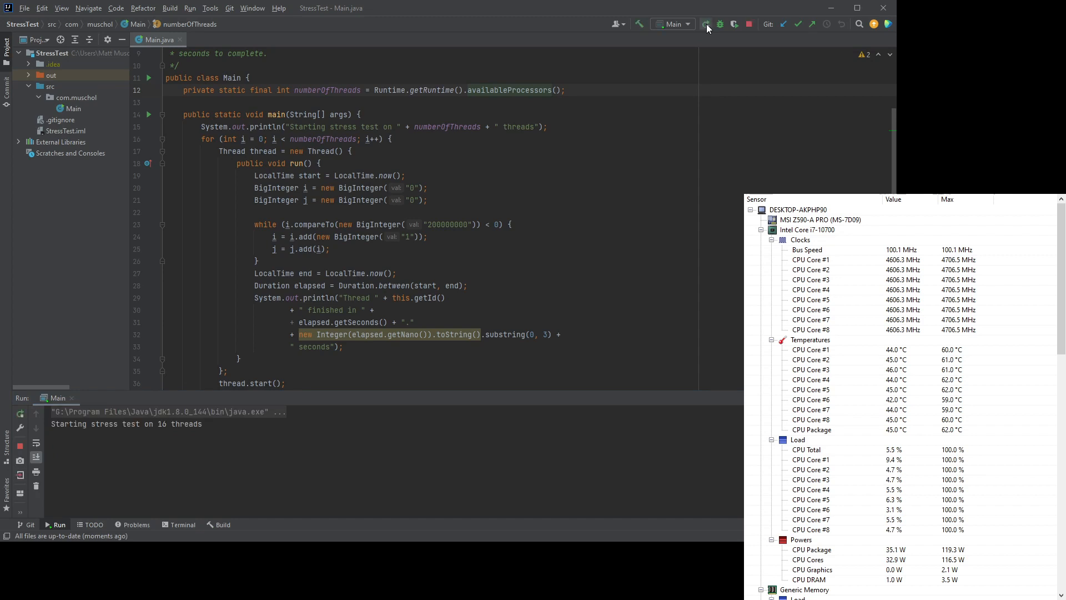